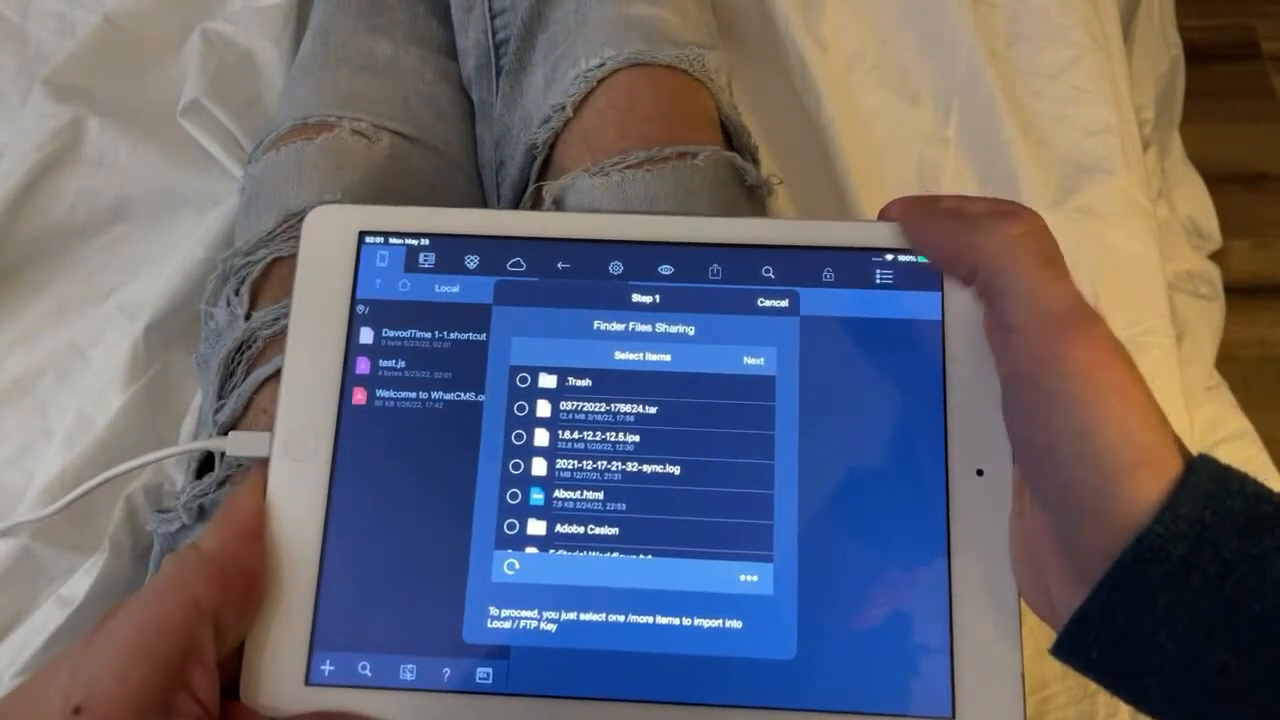
Select Working_on_the_iPad.zip in Finder Files Sharing and import it into the Local folder.
{"action": "scroll", "scroll_direction": "down", "scroll_amount": 3}
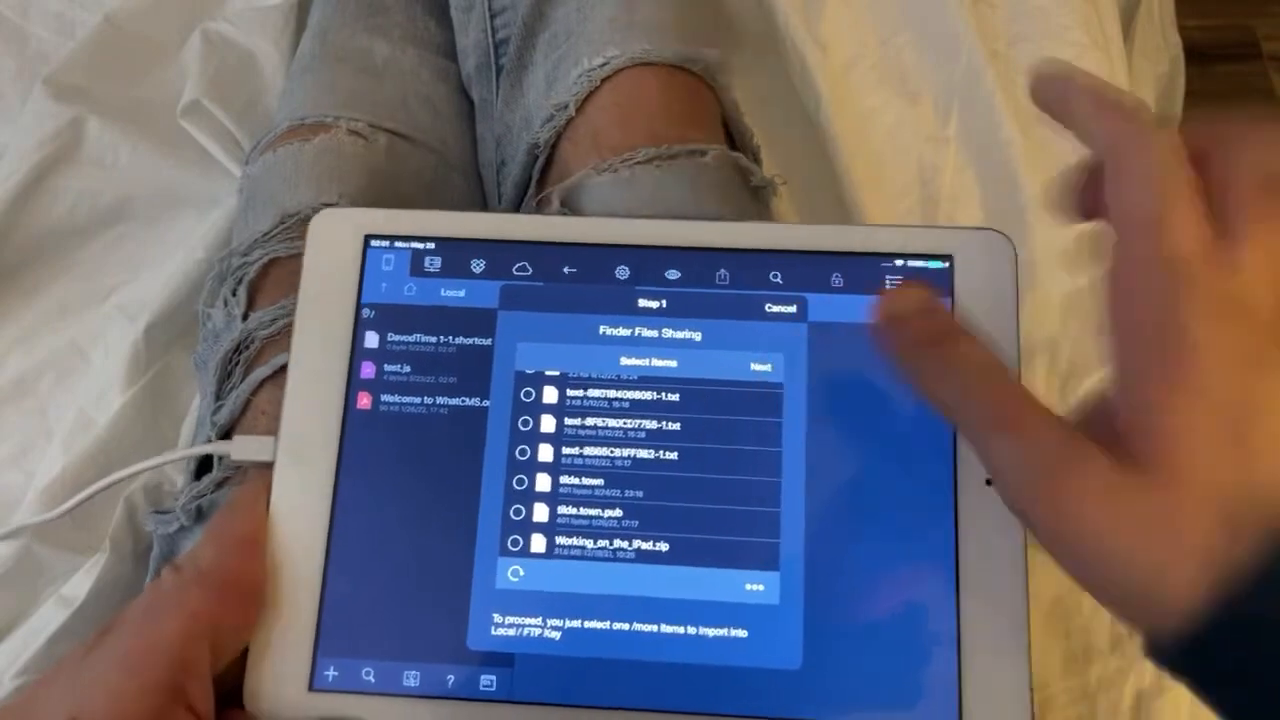
{"action": "left_click", "coordinate": [536, 552]}
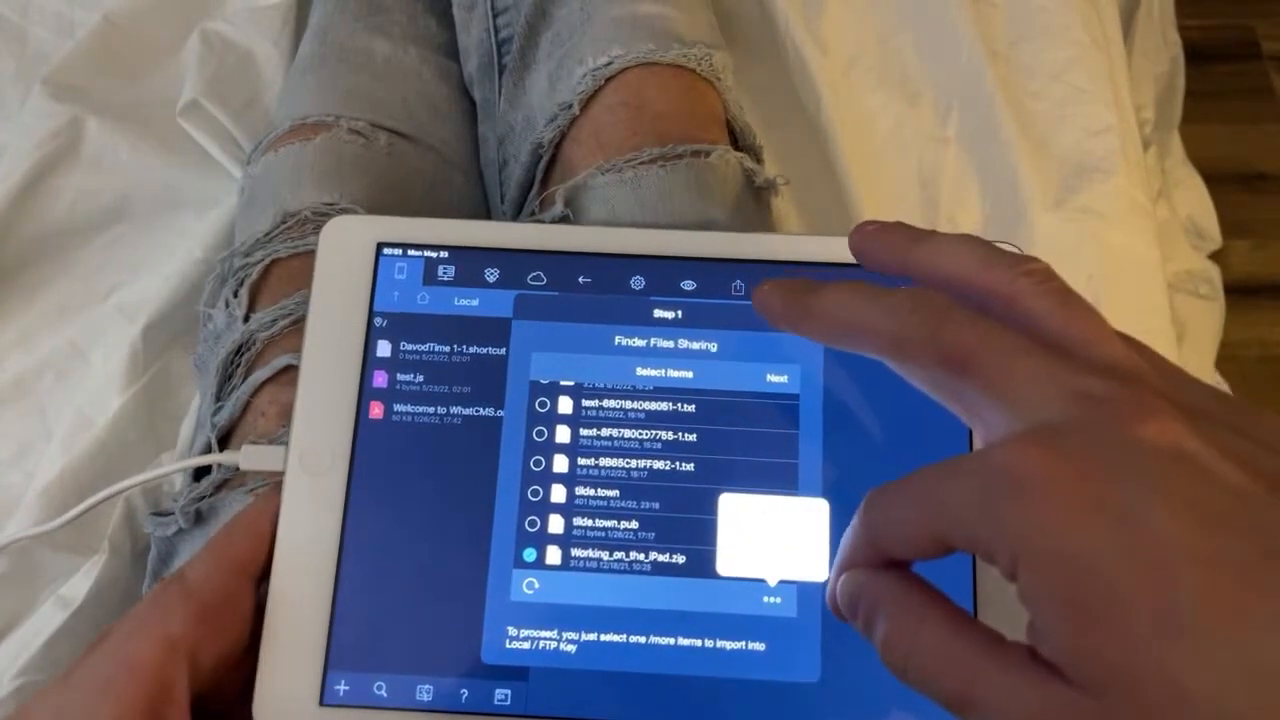
{"action": "left_click", "coordinate": [776, 378]}
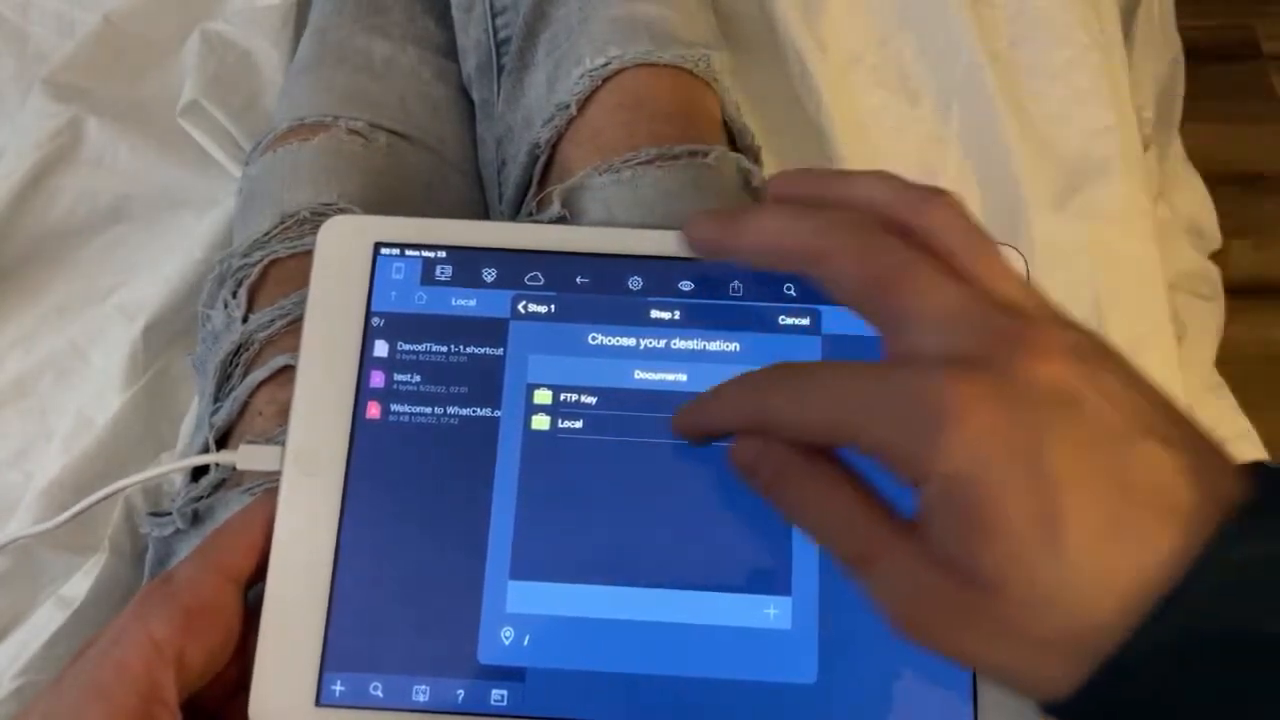
{"action": "left_click", "coordinate": [570, 424]}
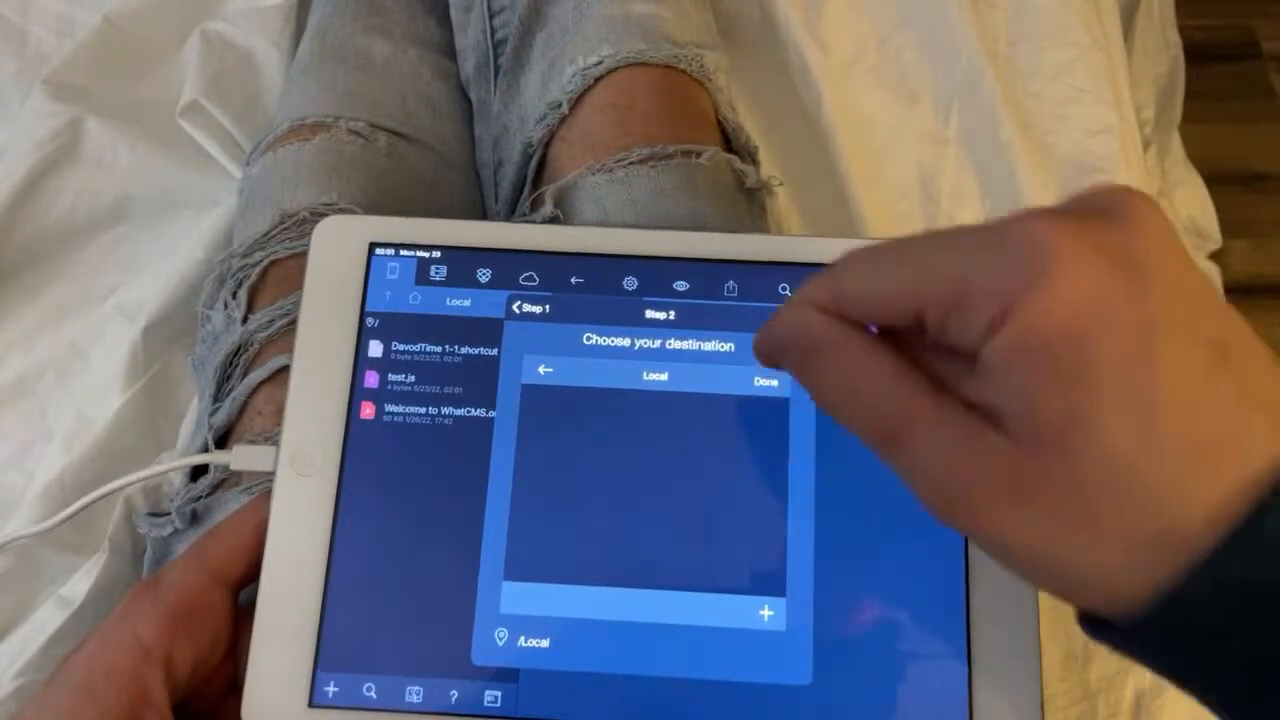
{"action": "left_click", "coordinate": [764, 382]}
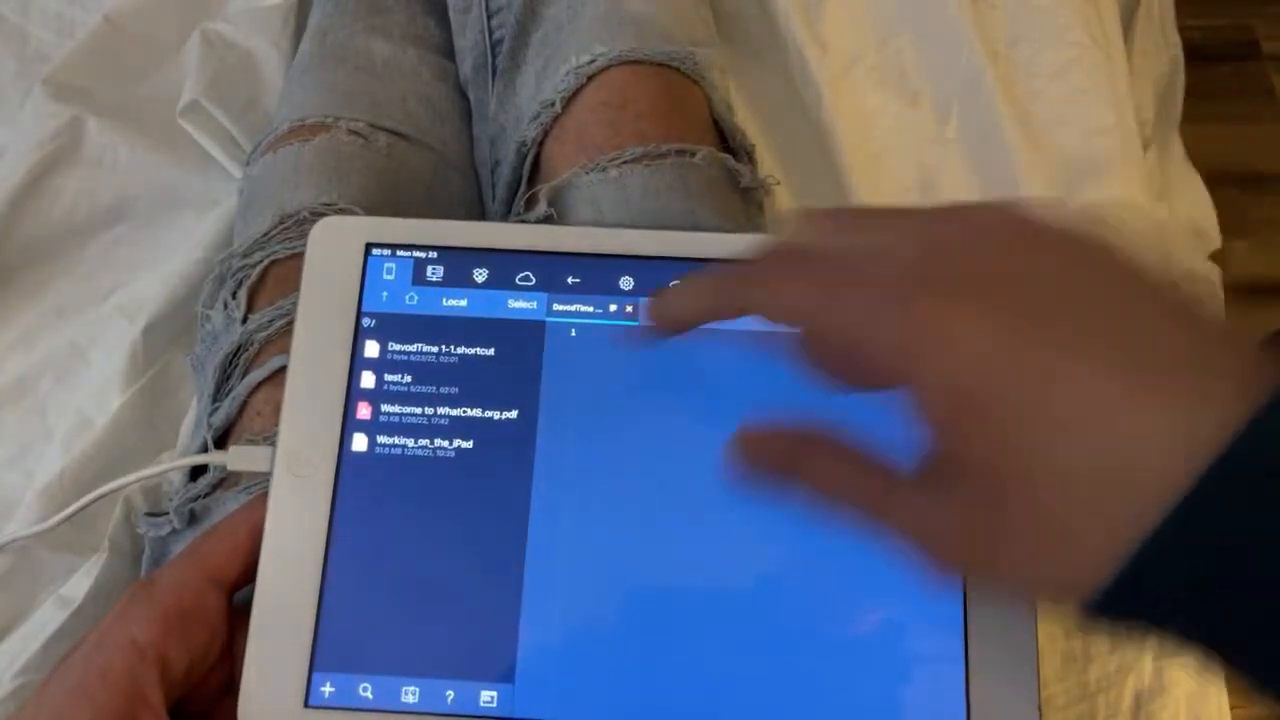
Switch the sidebar to the WebDav server, listing folders kova, UKeyCommand and WTF.
{"action": "left_click", "coordinate": [420, 448]}
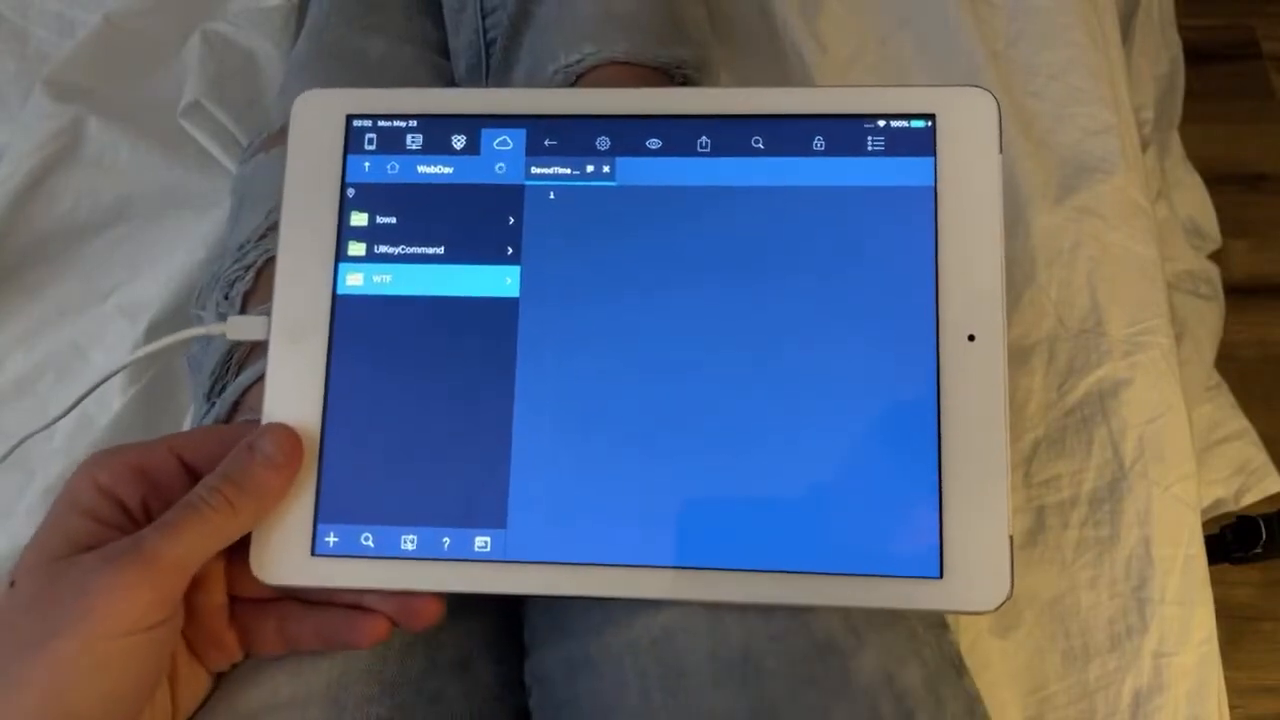
Browse WTF then the audio folder and preview 00-100.mp3 in the media player.
{"action": "left_click", "coordinate": [380, 280]}
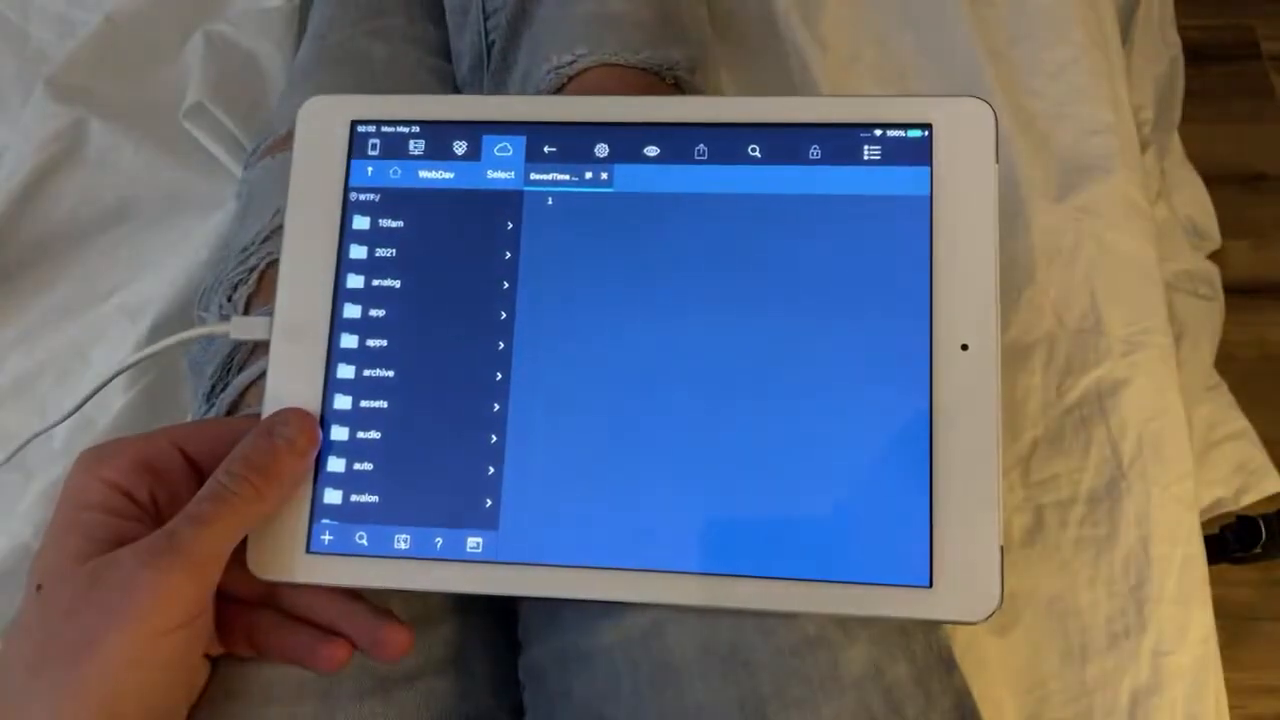
{"action": "left_click", "coordinate": [600, 152]}
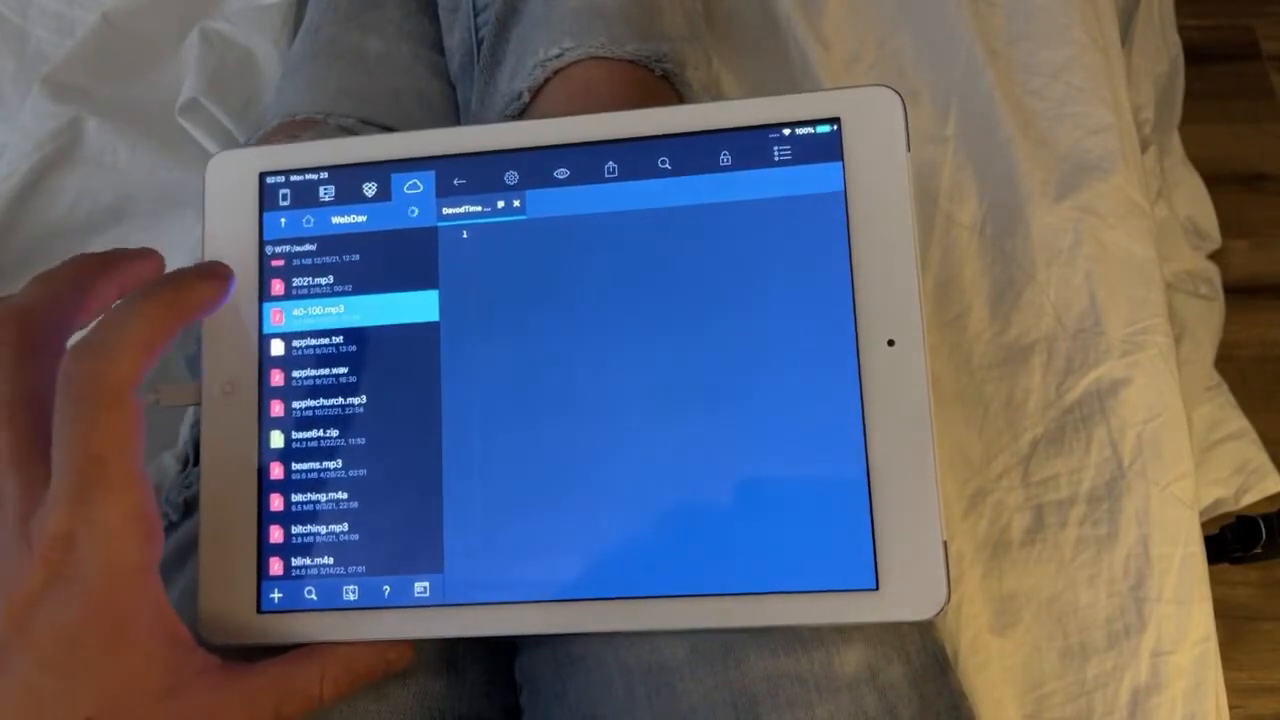
{"action": "left_click", "coordinate": [340, 312]}
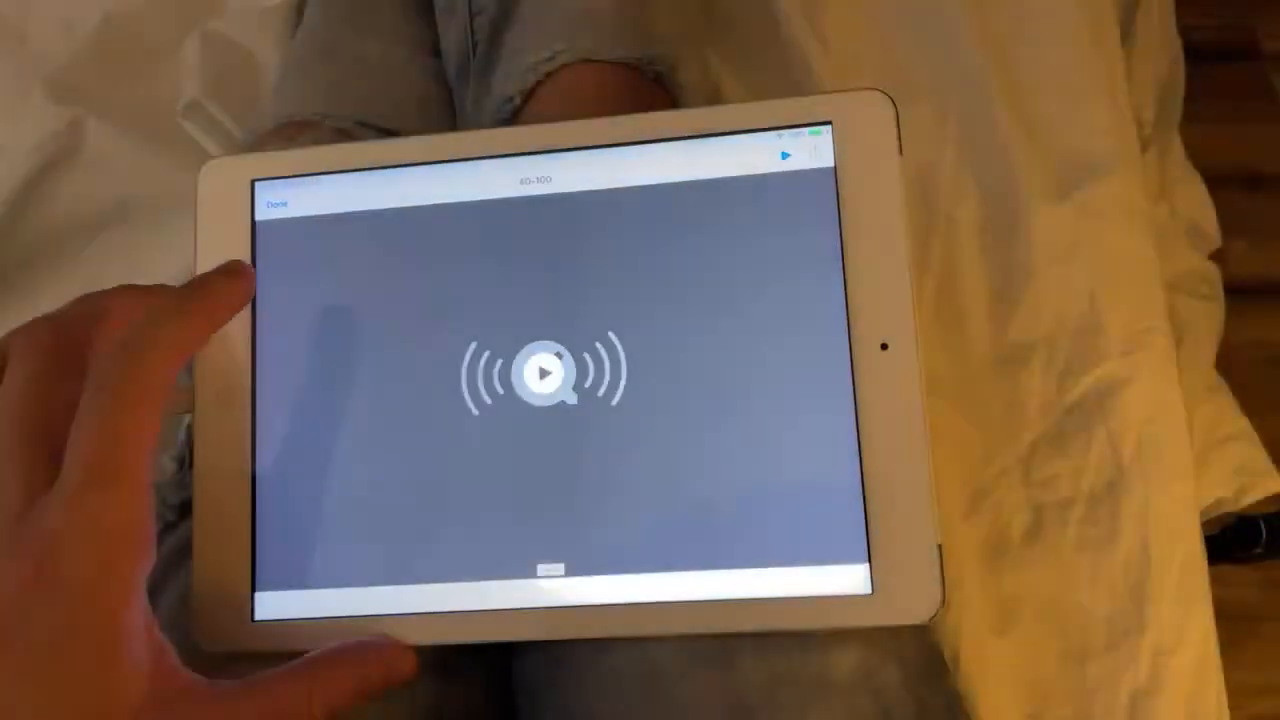